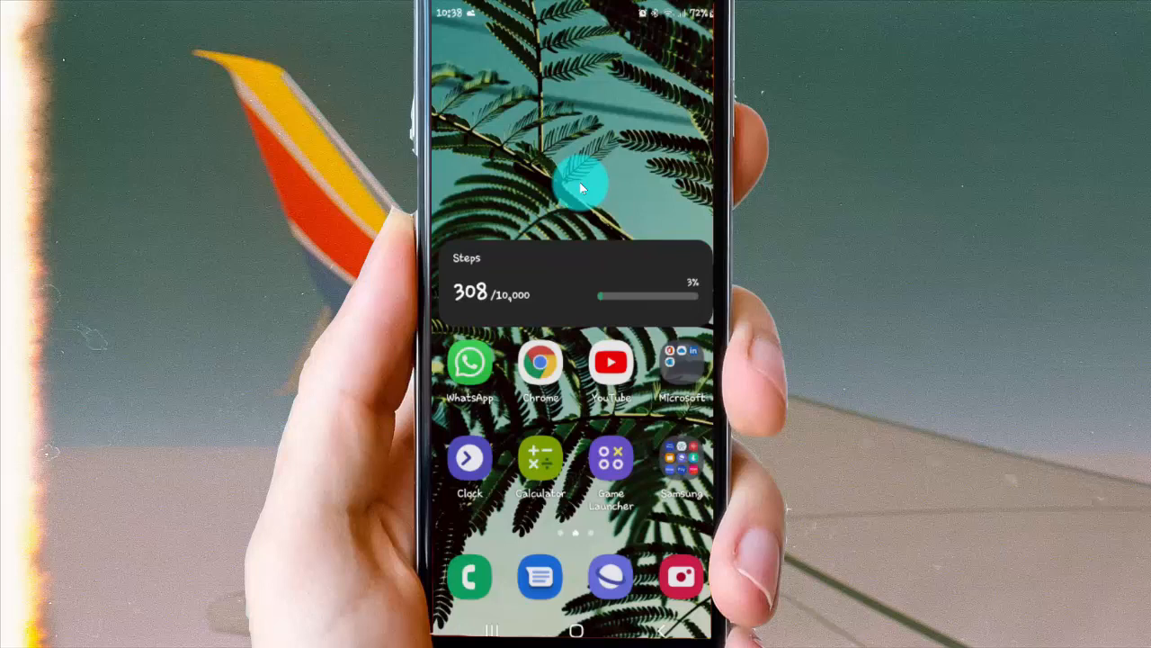
mouse_move(571, 155)
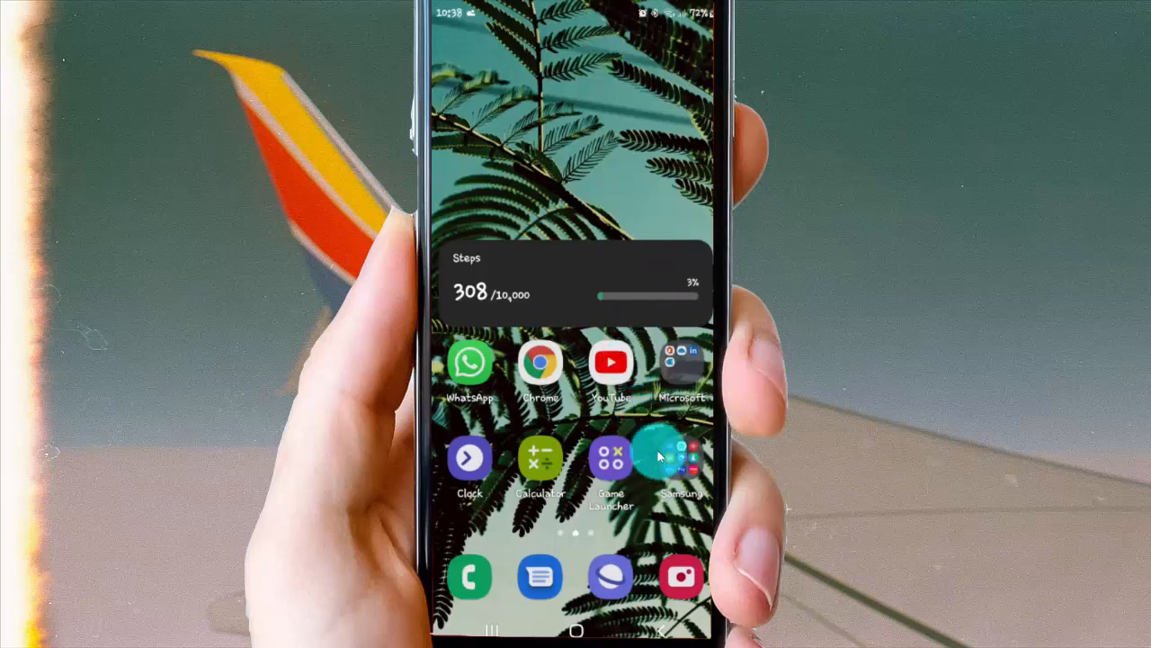
- Launch SmartThings from the Samsung apps folder on the home screen
click(682, 463)
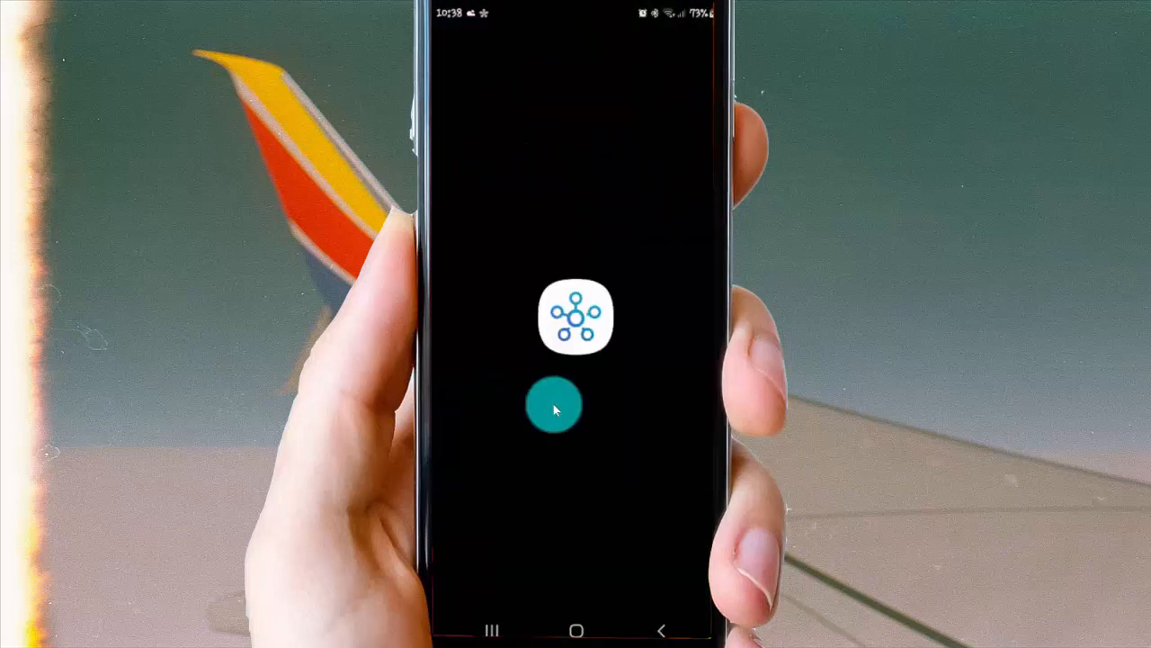
- Open the Galaxy Buds Live device page in SmartThings Find
click(554, 404)
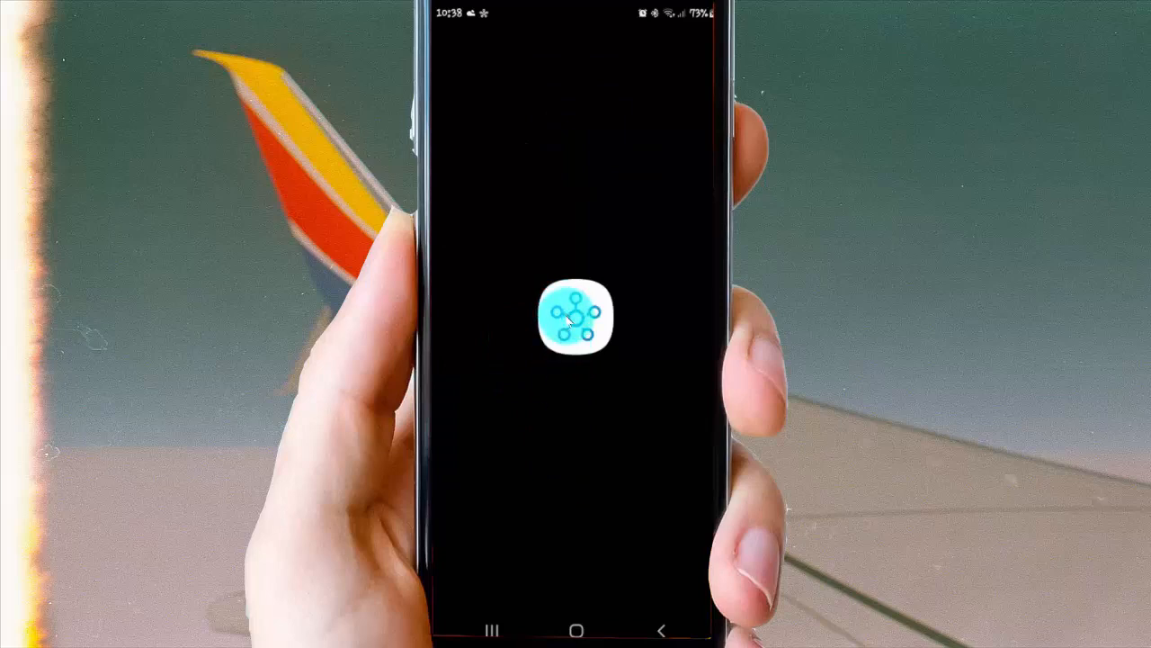
click(576, 317)
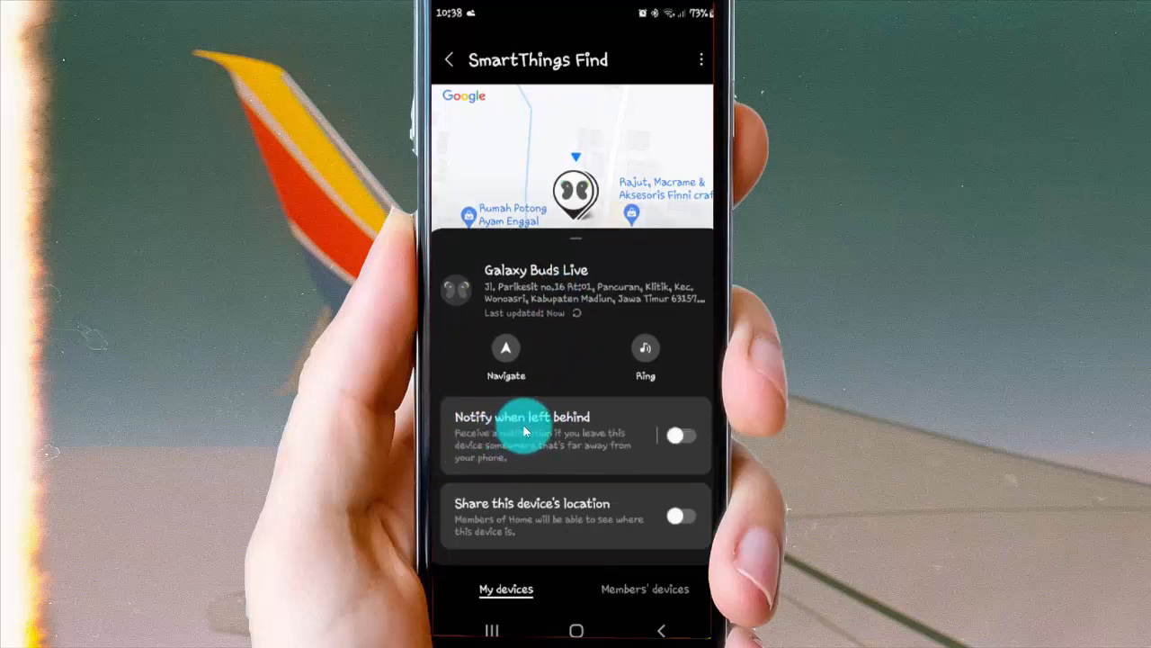
- Switch on 'Notify when left behind', bringing up the confirmation prompt
click(681, 436)
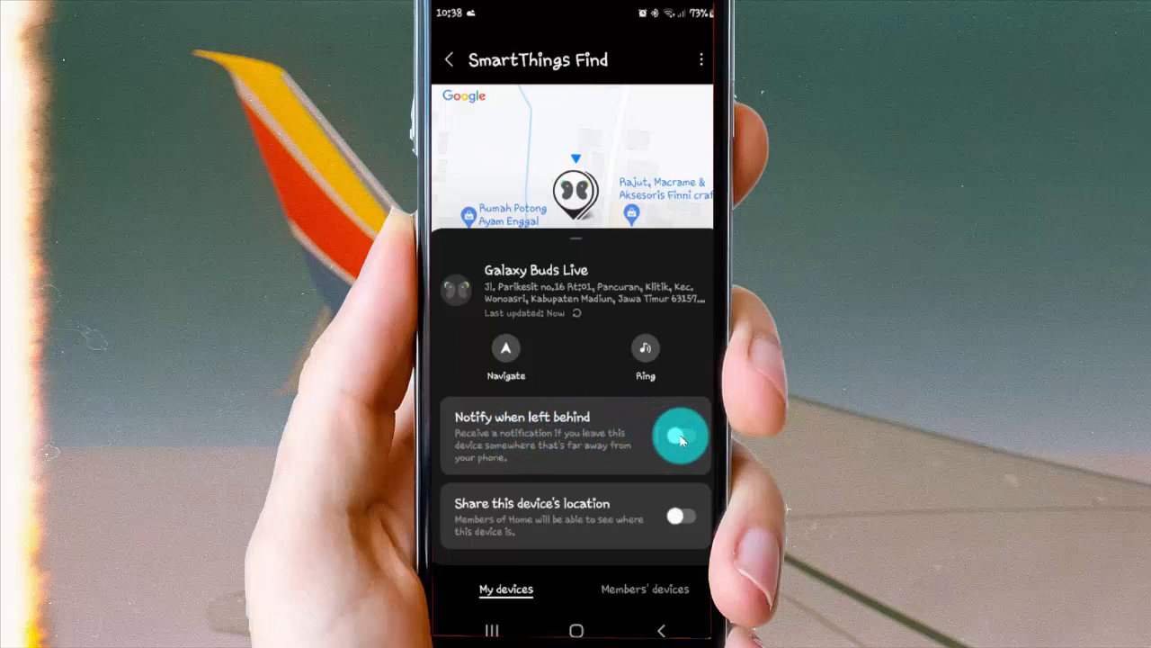
click(681, 438)
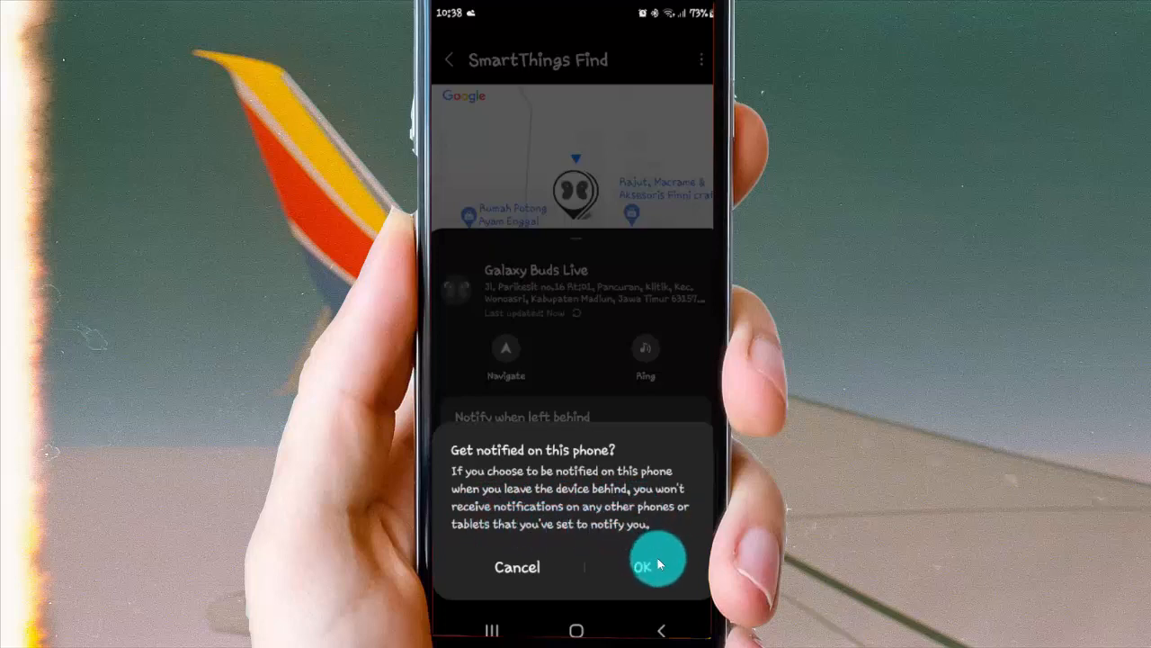
- Confirm 'Get notified on this phone?' so the left-behind switch turns on
click(657, 562)
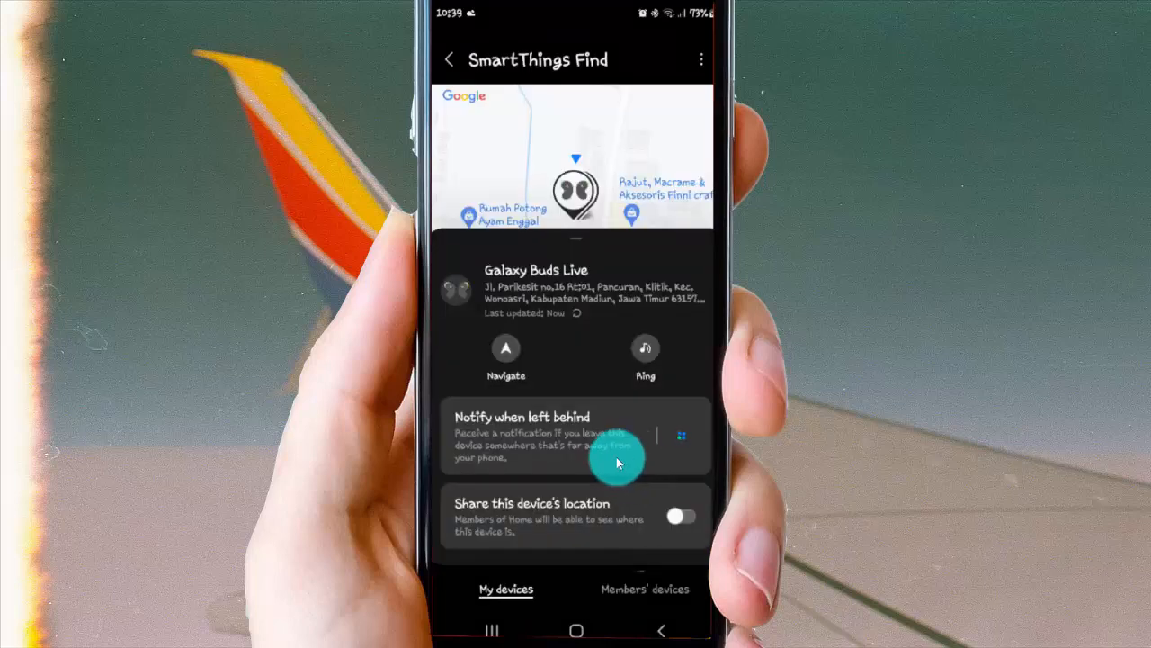
click(681, 435)
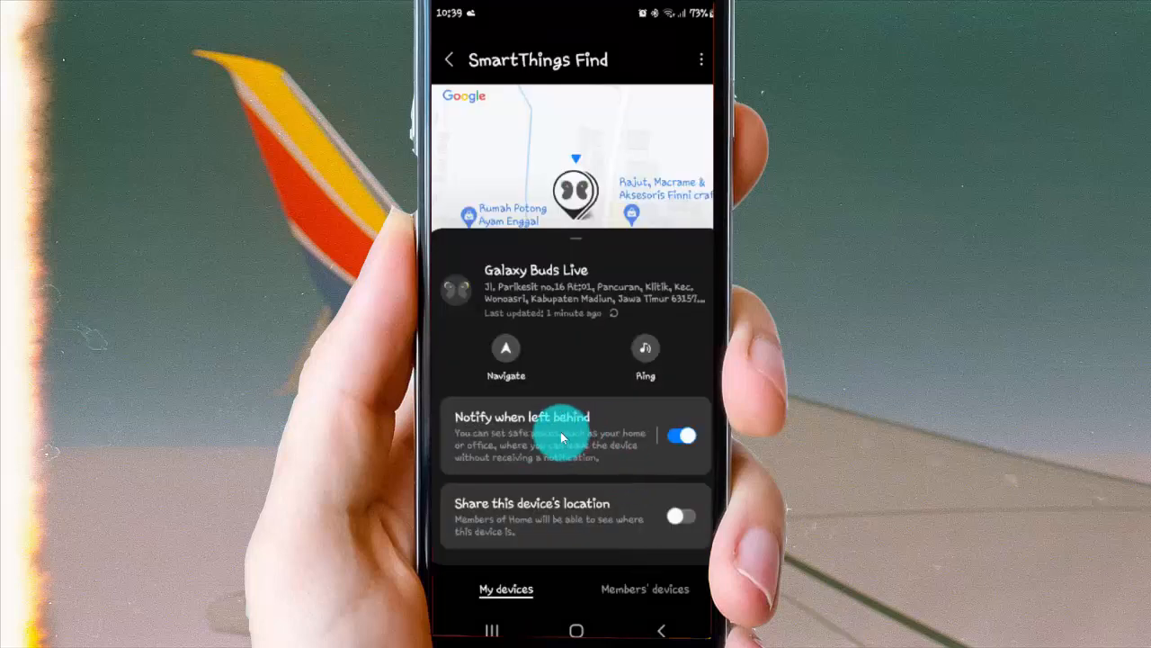
click(681, 436)
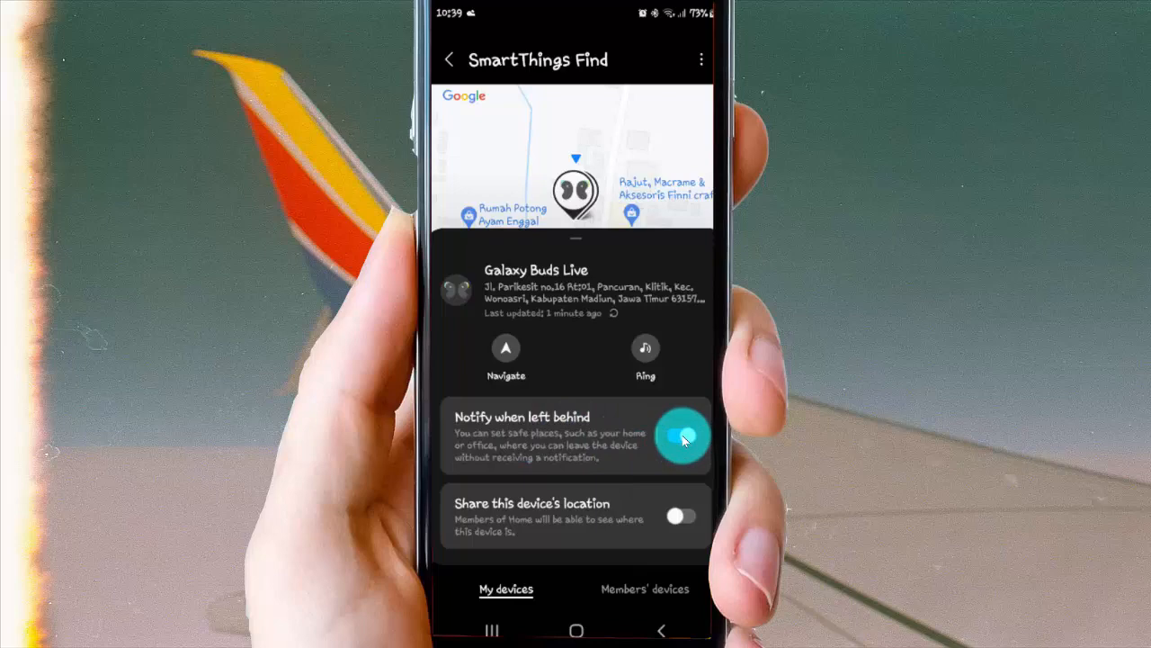